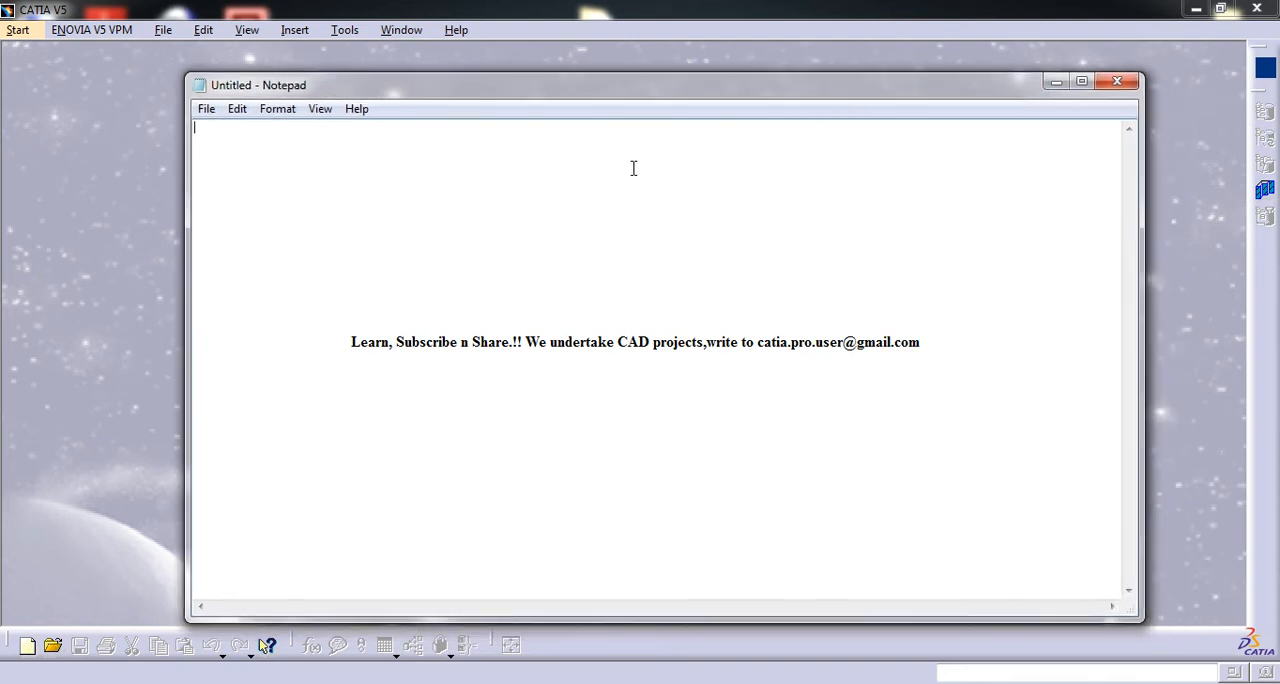
pyautogui.moveTo(642, 205)
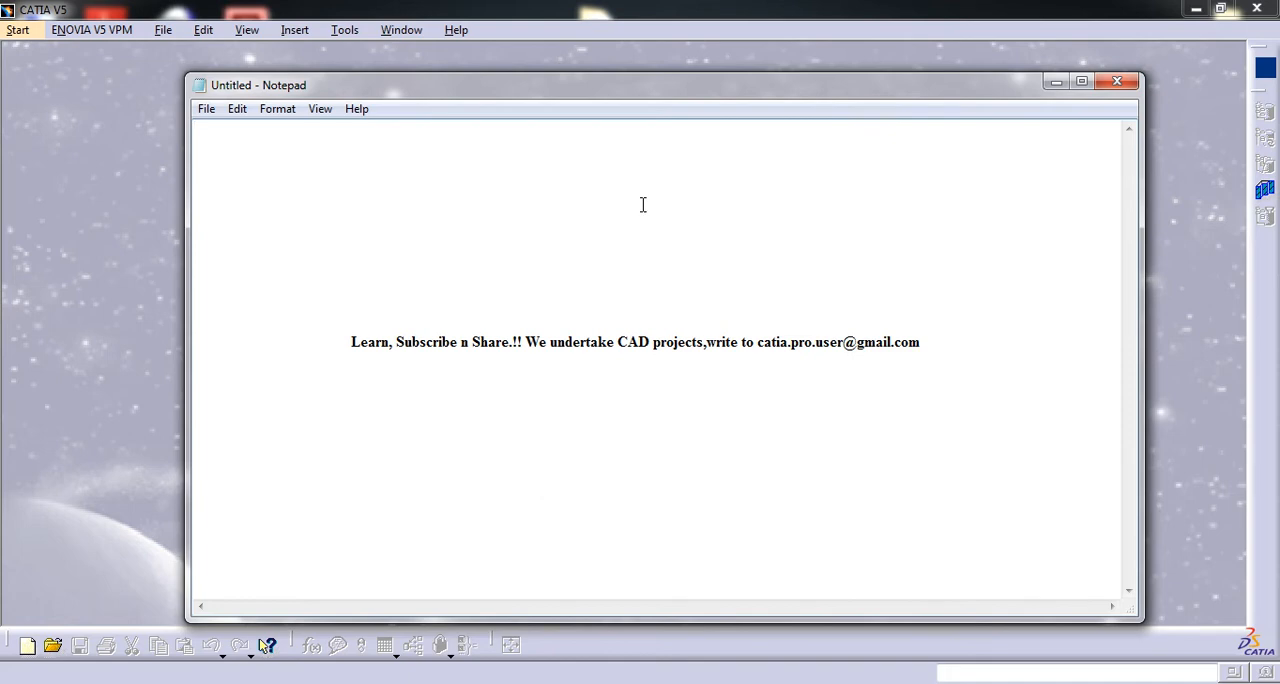
pyautogui.moveTo(1047, 174)
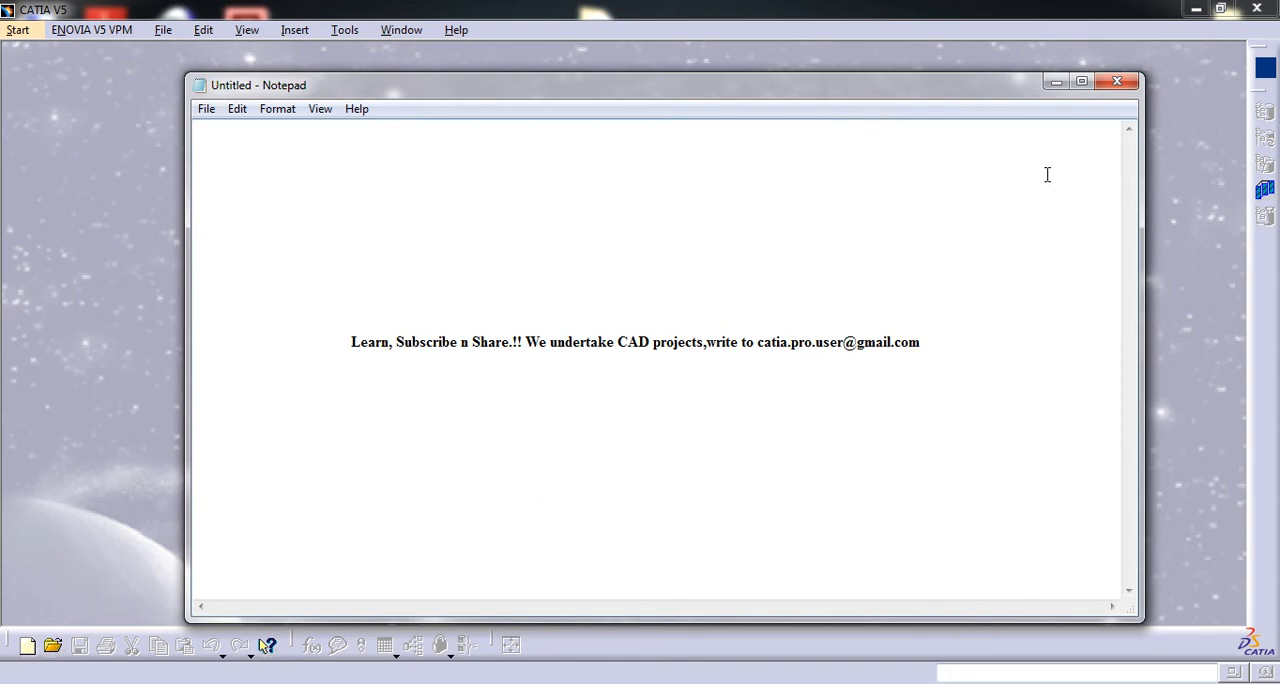
# Step: Open Tools > Options on the General Macros tab to review each language's default editor
pyautogui.click(1116, 81)
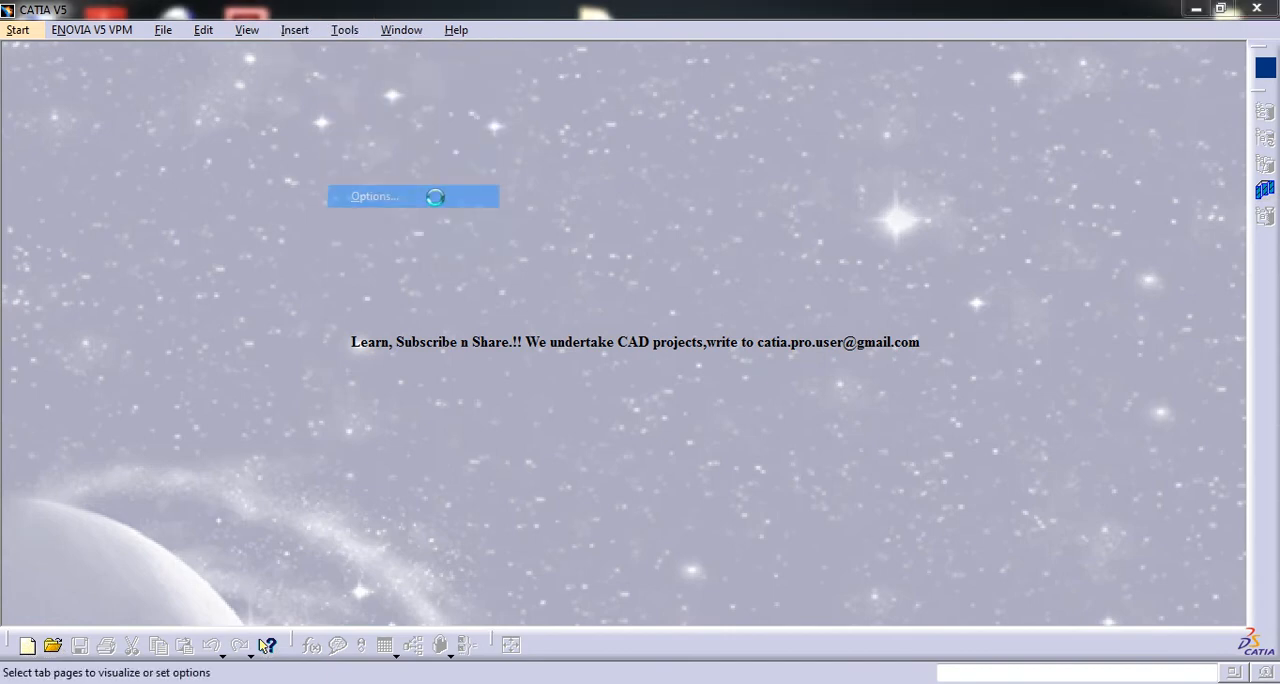
pyautogui.click(374, 195)
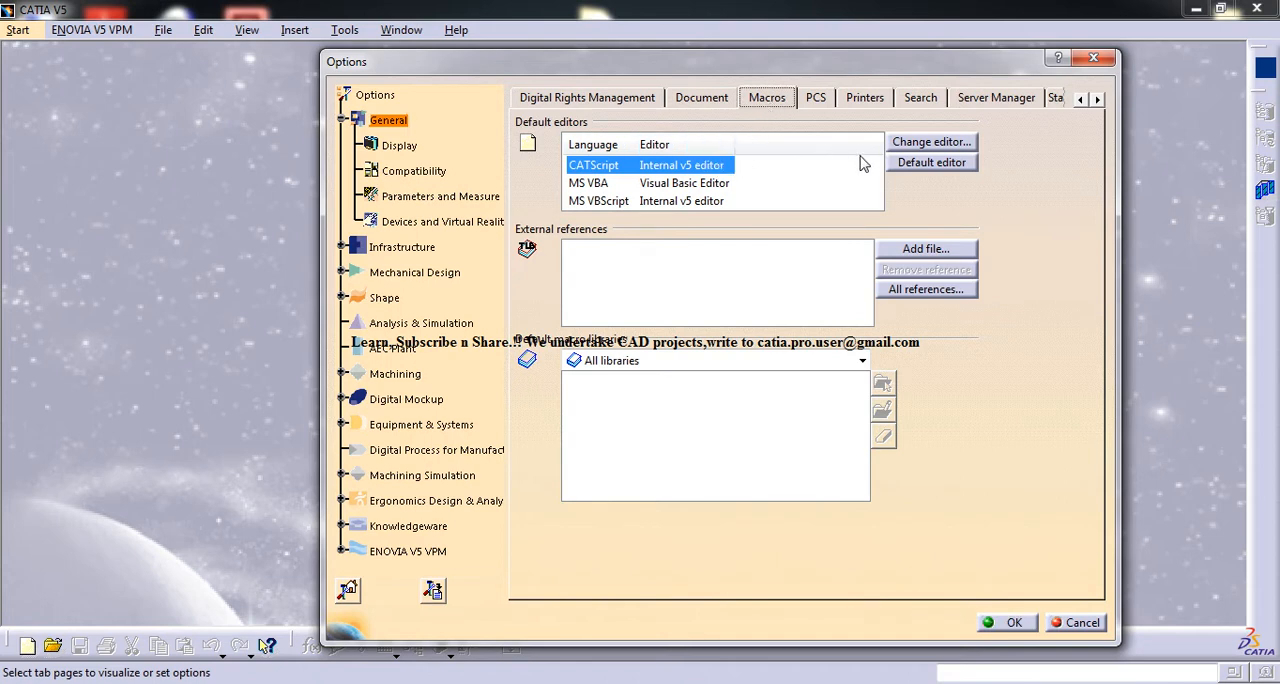
pyautogui.moveTo(921, 158)
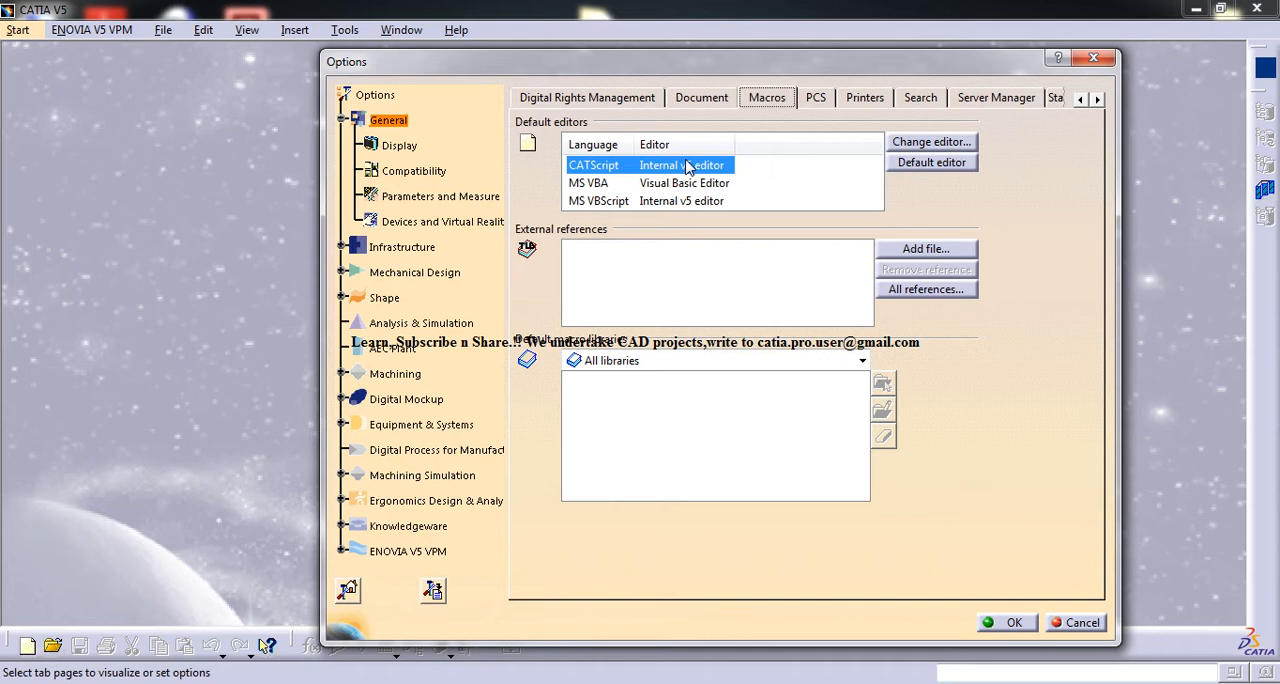
pyautogui.moveTo(668, 180)
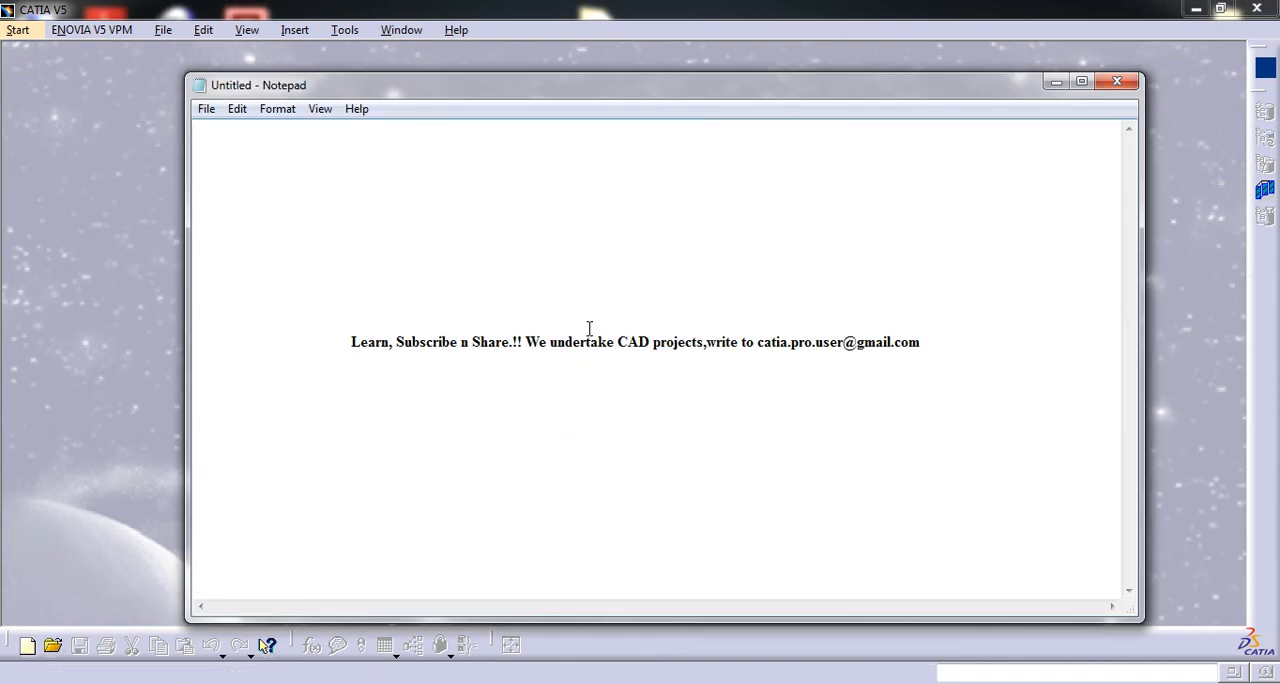
pyautogui.moveTo(597, 320)
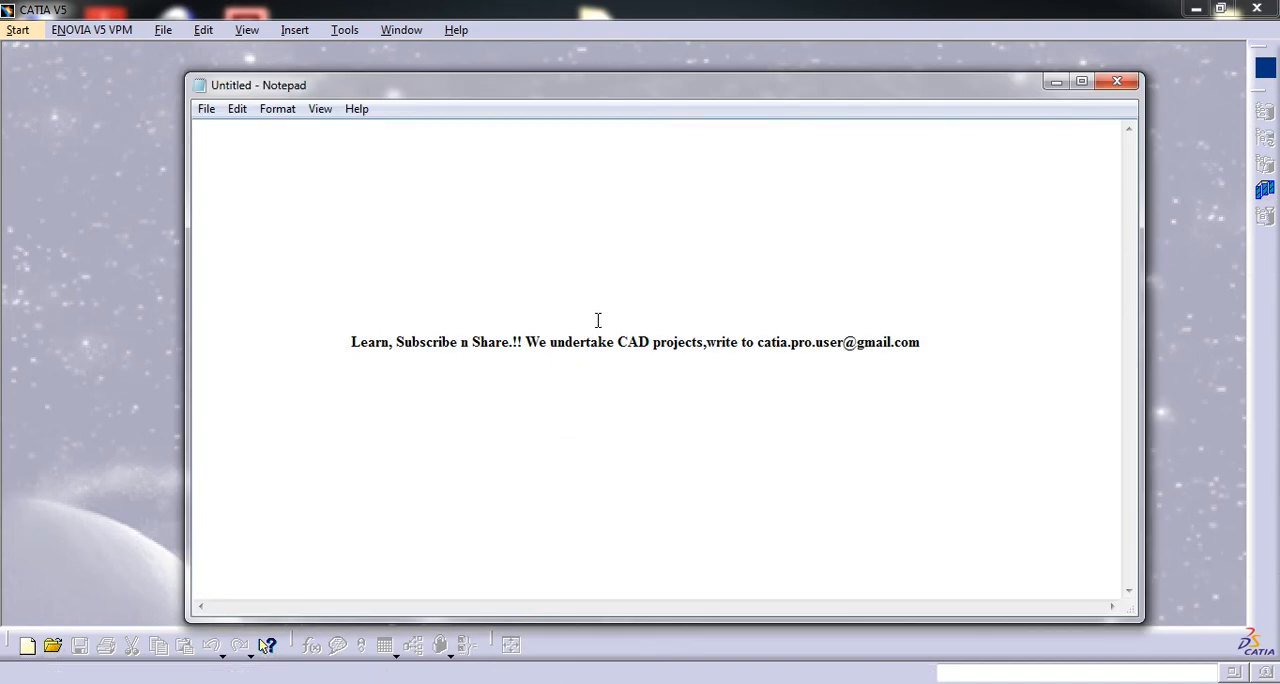
# Step: Type msgbox "welcome to vb scripting in catia v5 in Notepad
pyautogui.write('msgbo')
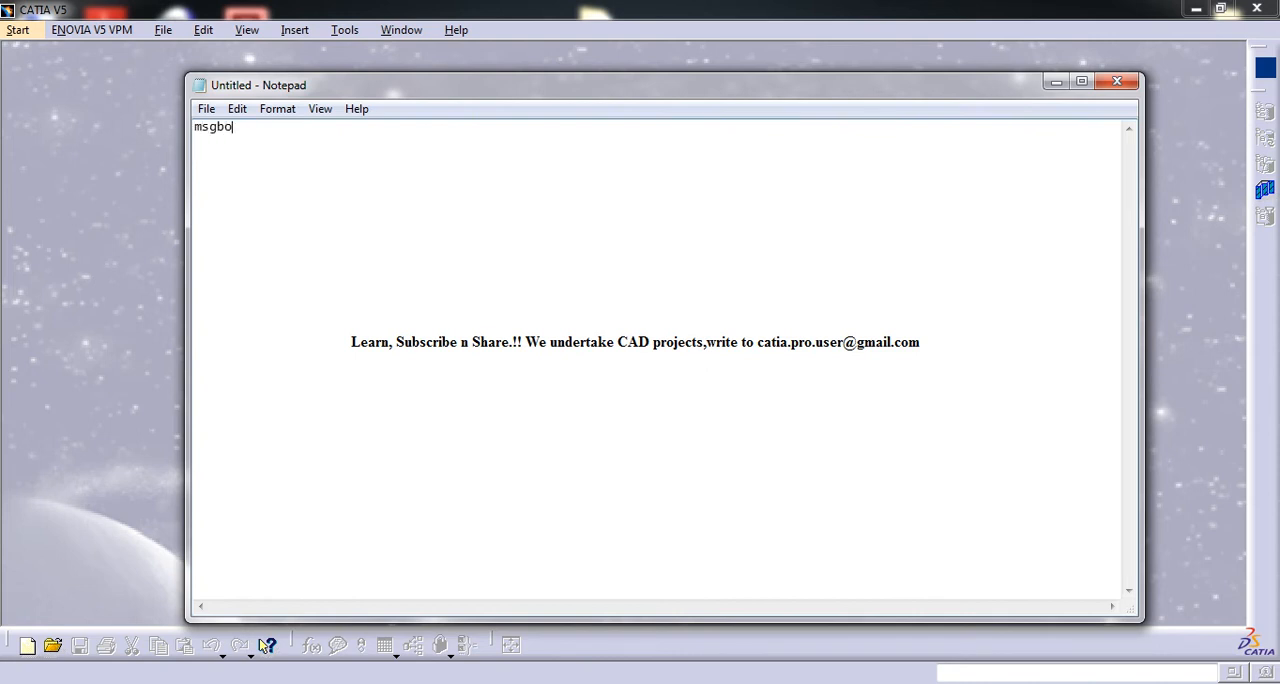
pyautogui.write('x')
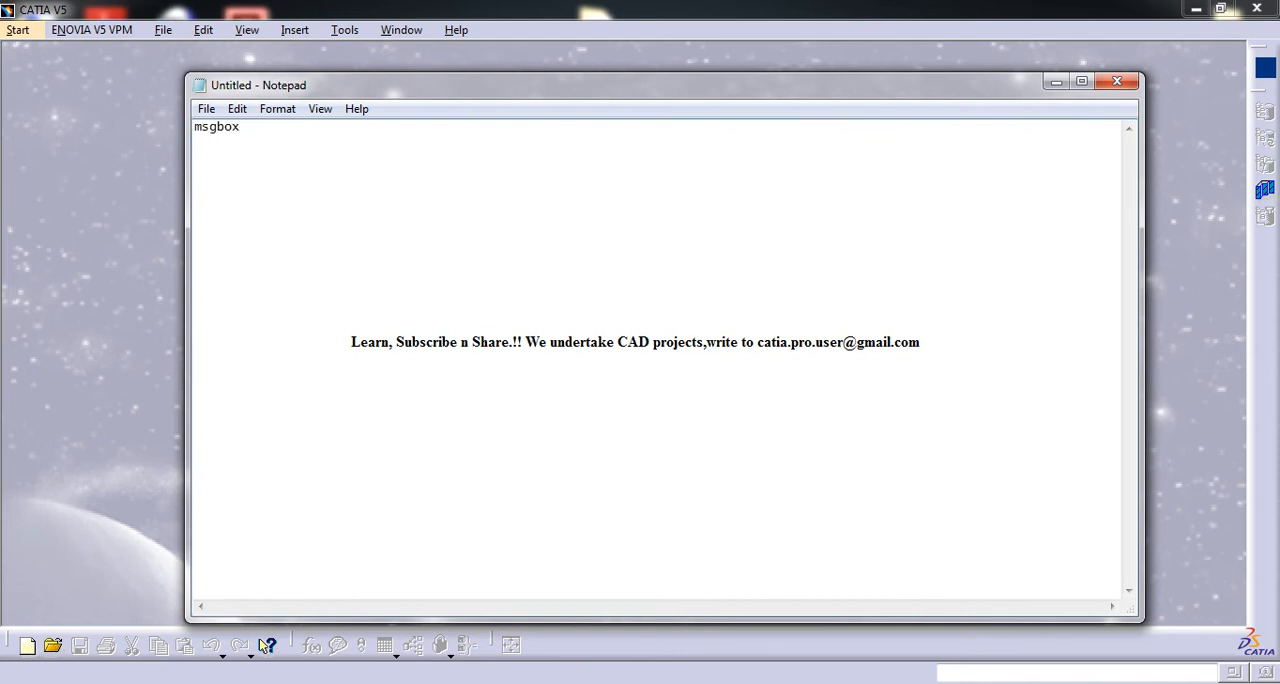
pyautogui.write('"welco')
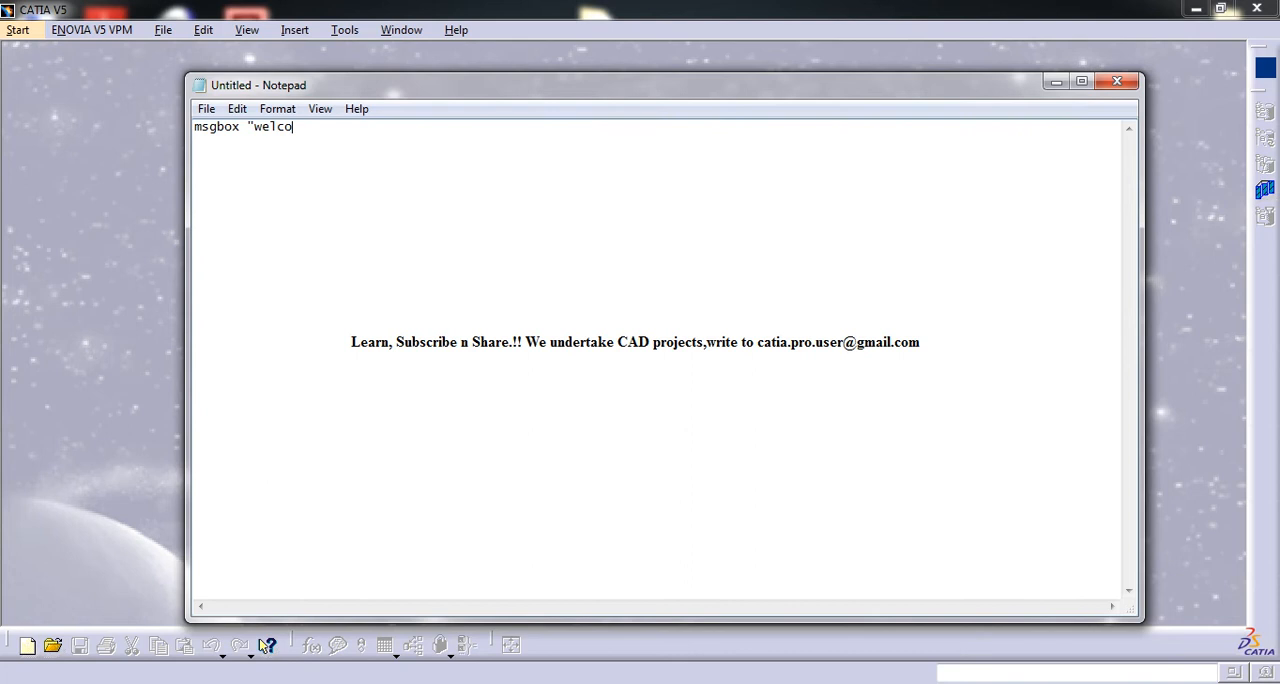
pyautogui.write('me to v')
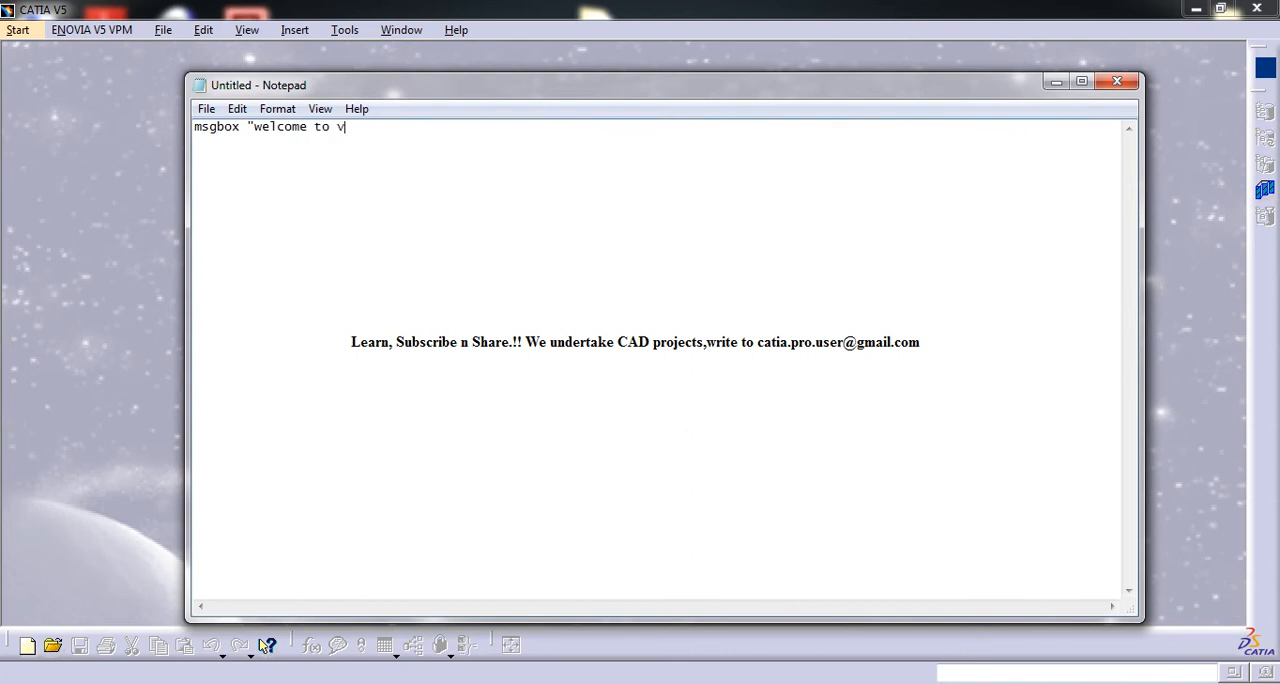
pyautogui.write('b scripting in ca')
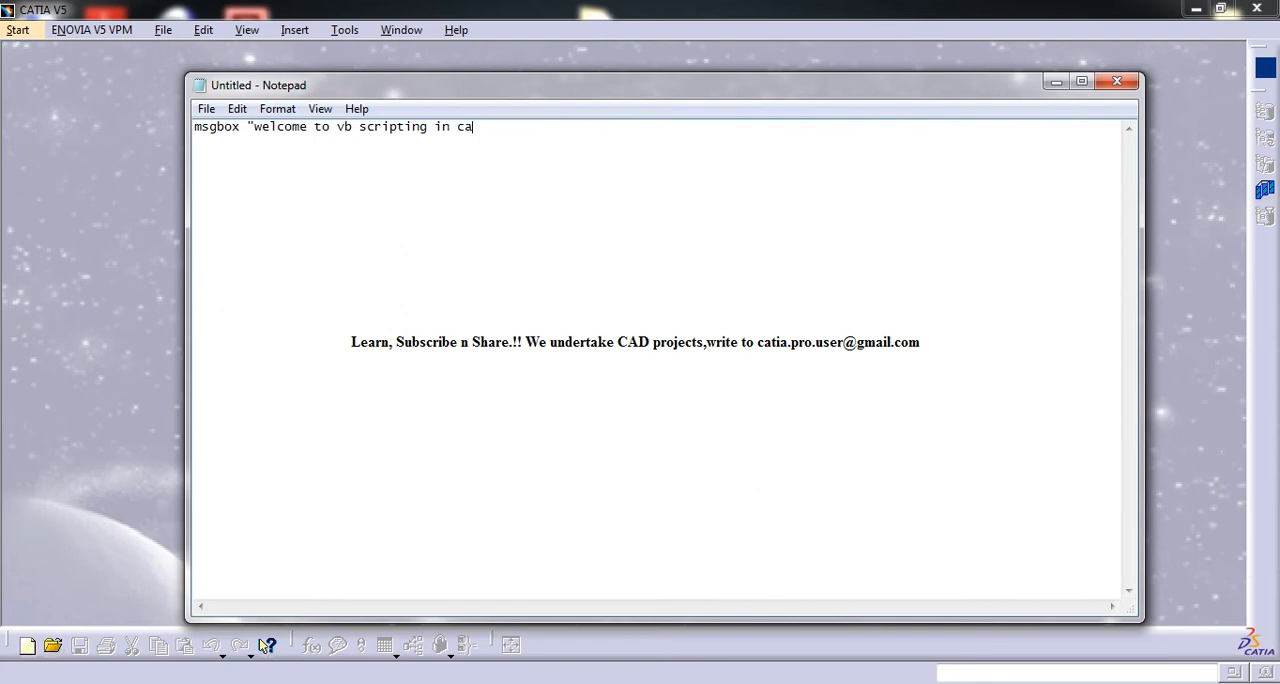
pyautogui.write('tia v5')
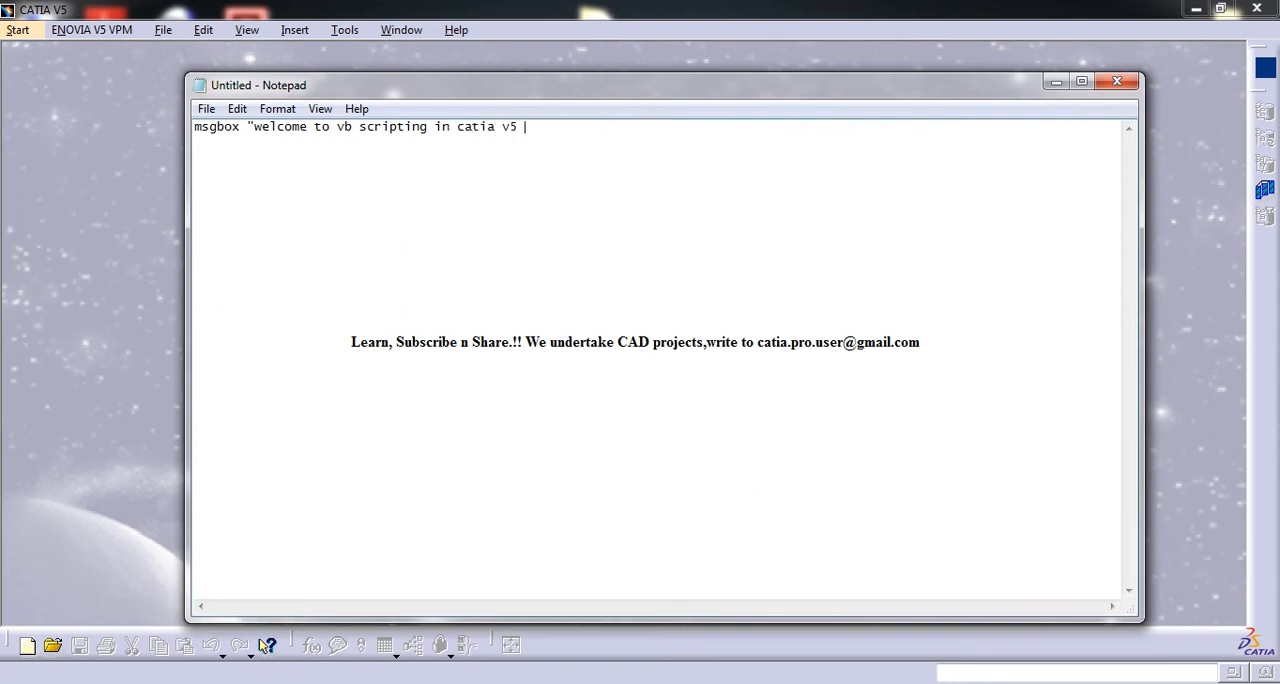
# Step: Finish the message with 'course by Mohammed Shakeel' and the closing quote
pyautogui.write('by')
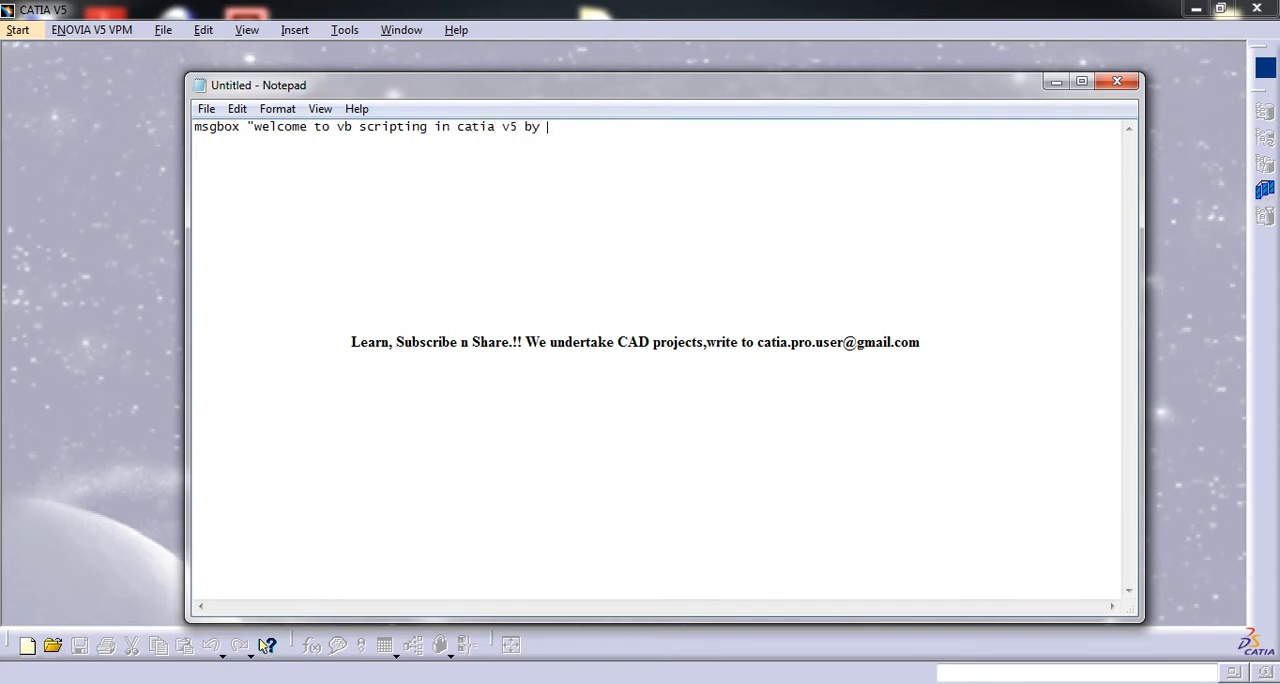
pyautogui.write('moh')
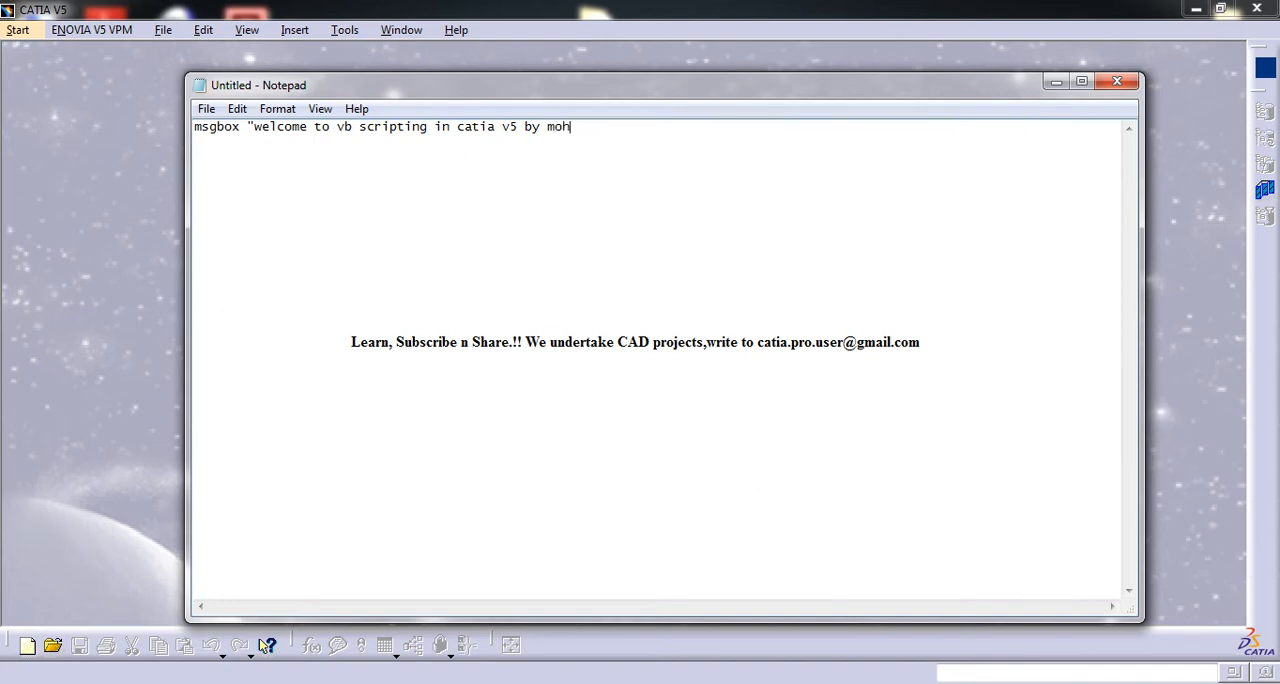
pyautogui.press('Backspace')
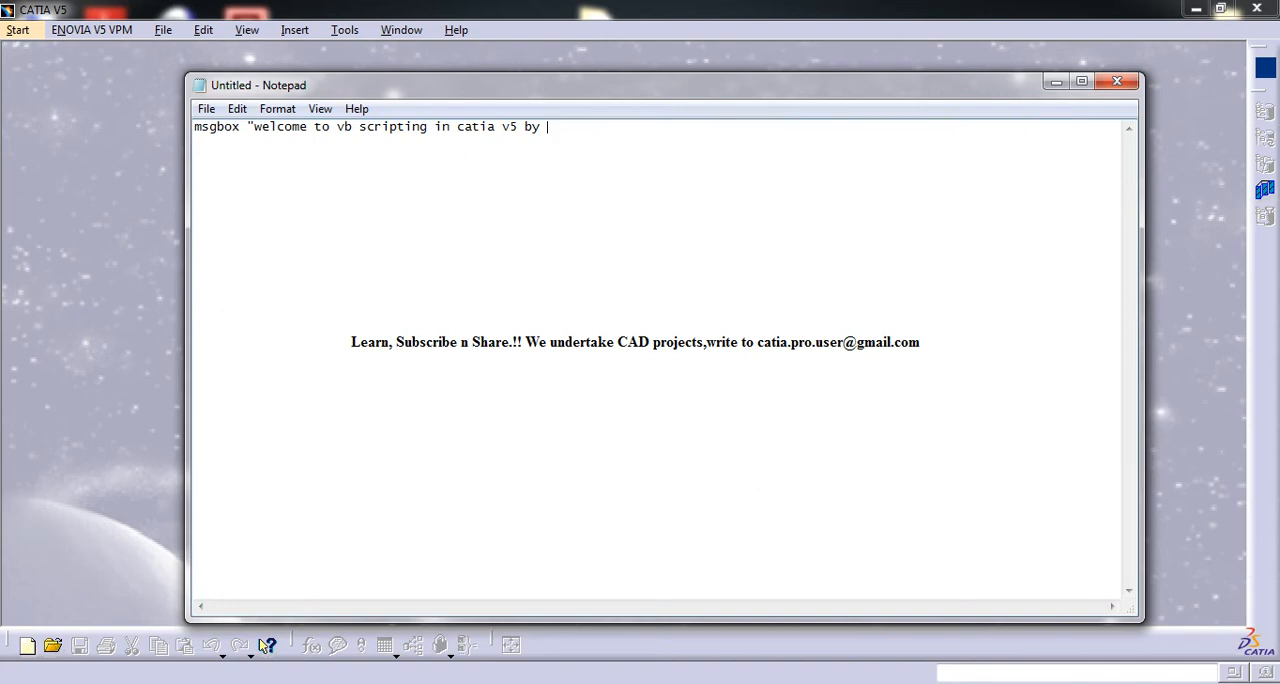
pyautogui.press('BackSpace')
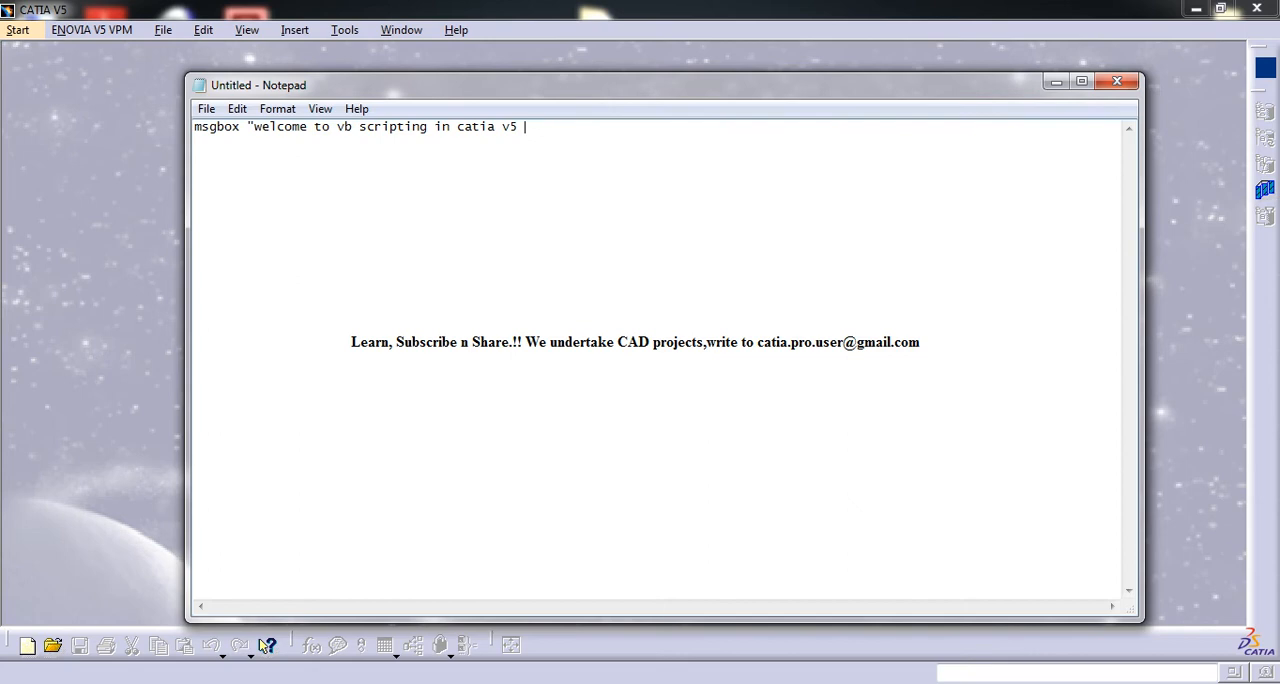
pyautogui.write('course by')
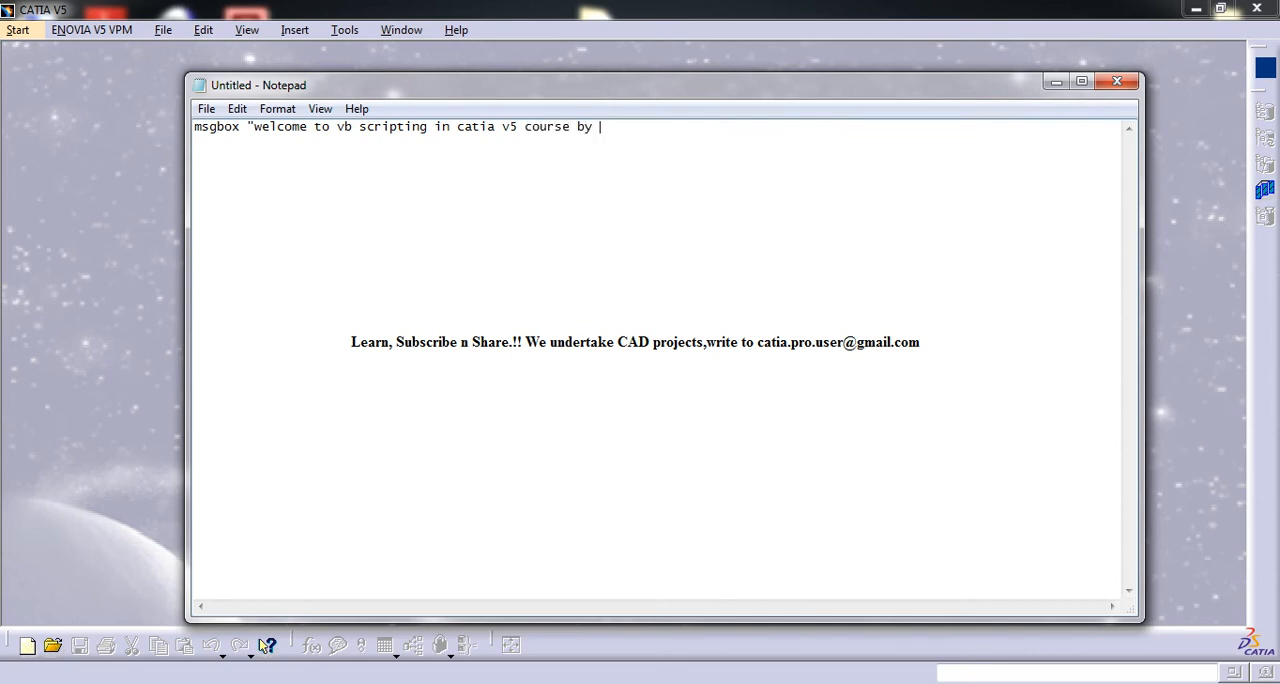
pyautogui.write('Mohammed Shakeel"')
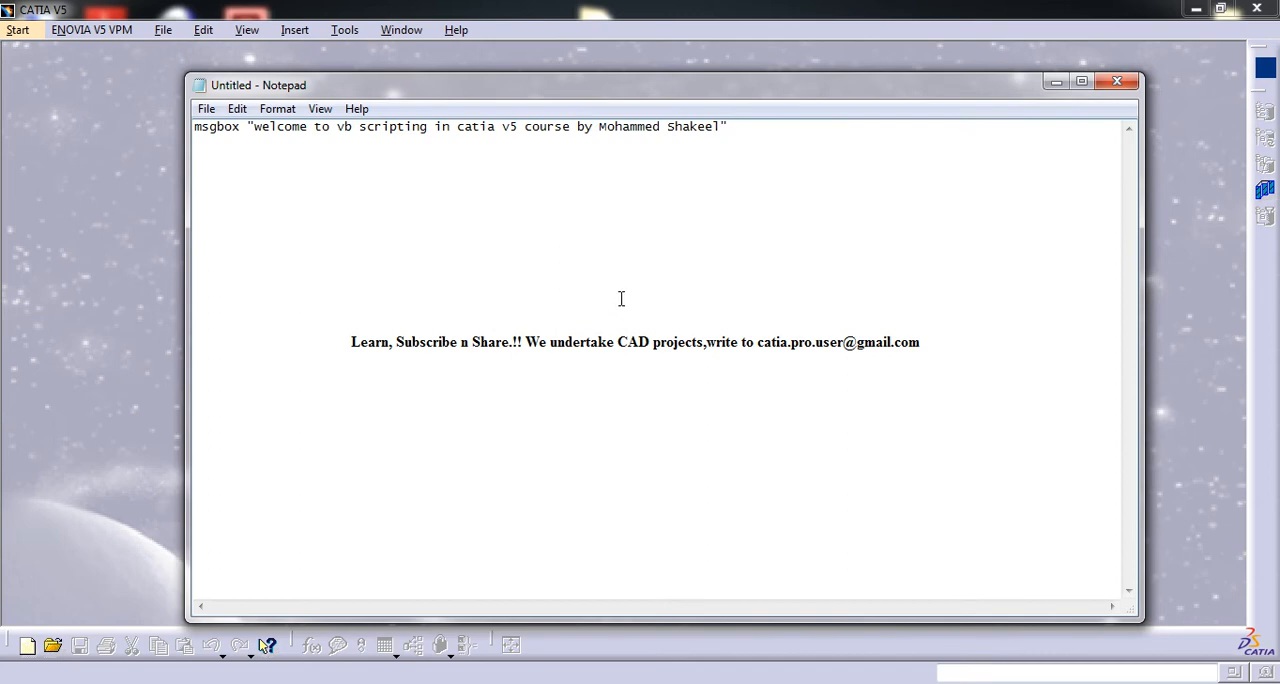
pyautogui.click(206, 108)
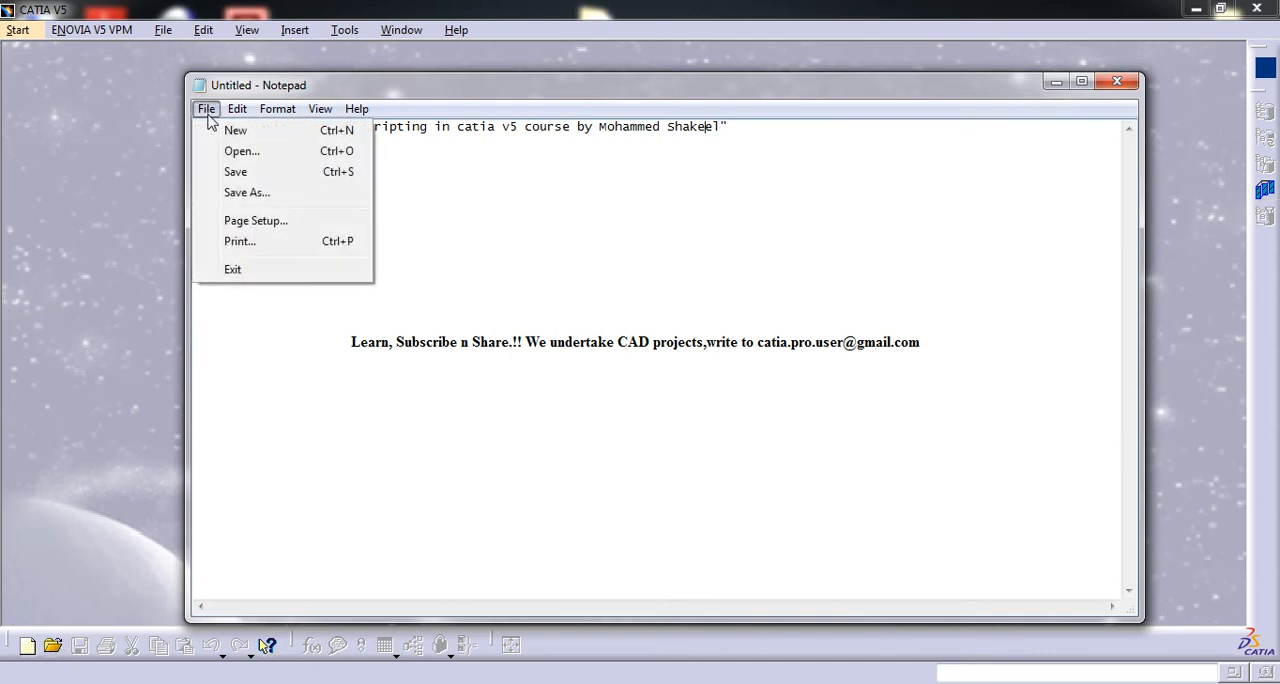
# Step: Save the script as msgbox.vbs in Desktop > vb scripting tutorials > TUT SCRIPTS
pyautogui.click(247, 192)
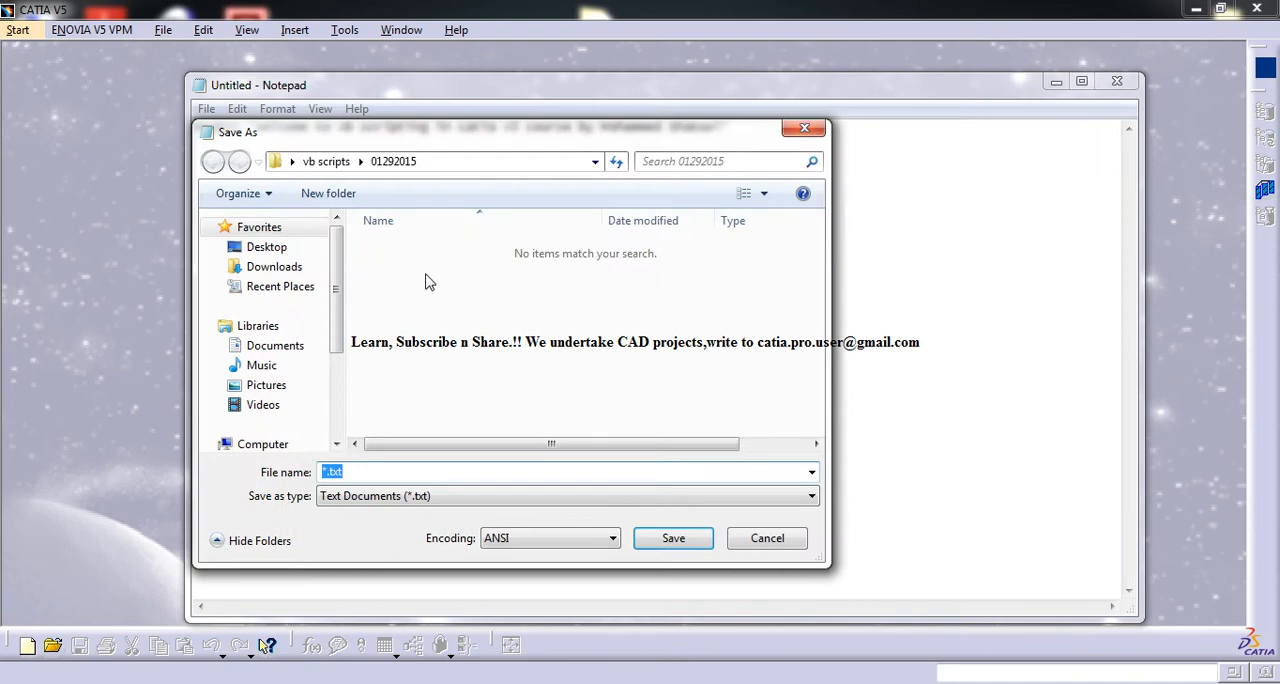
pyautogui.click(266, 247)
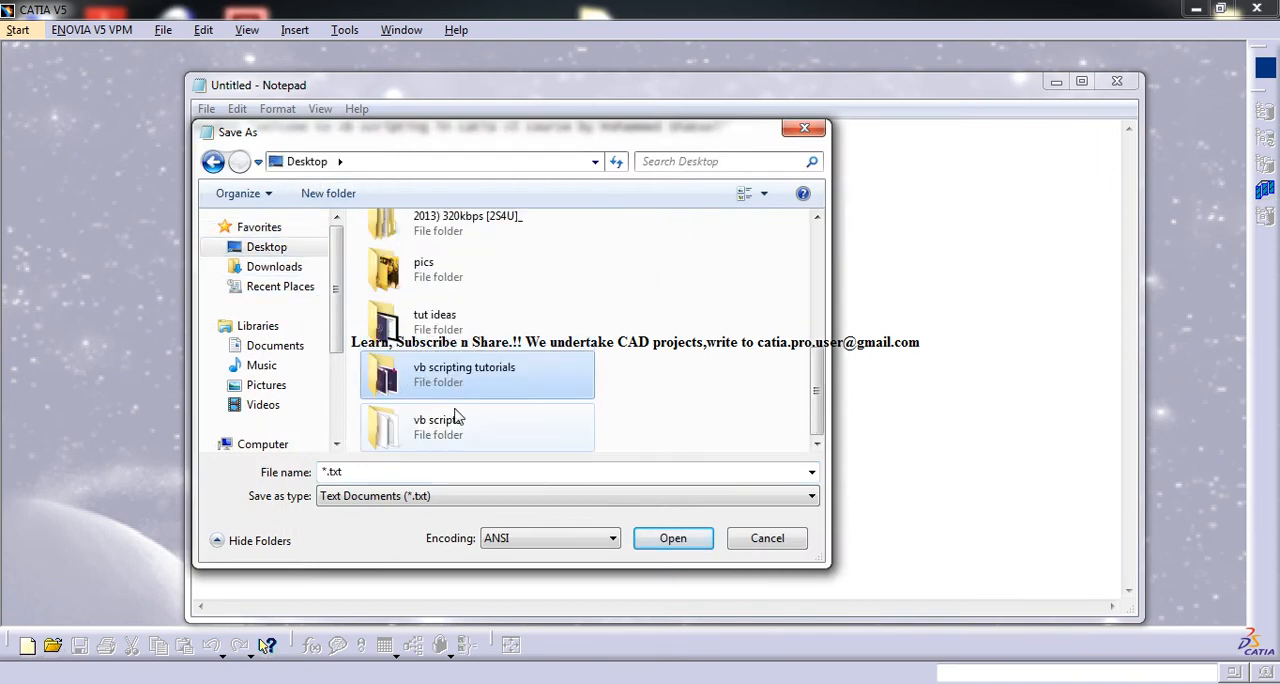
pyautogui.doubleClick(464, 374)
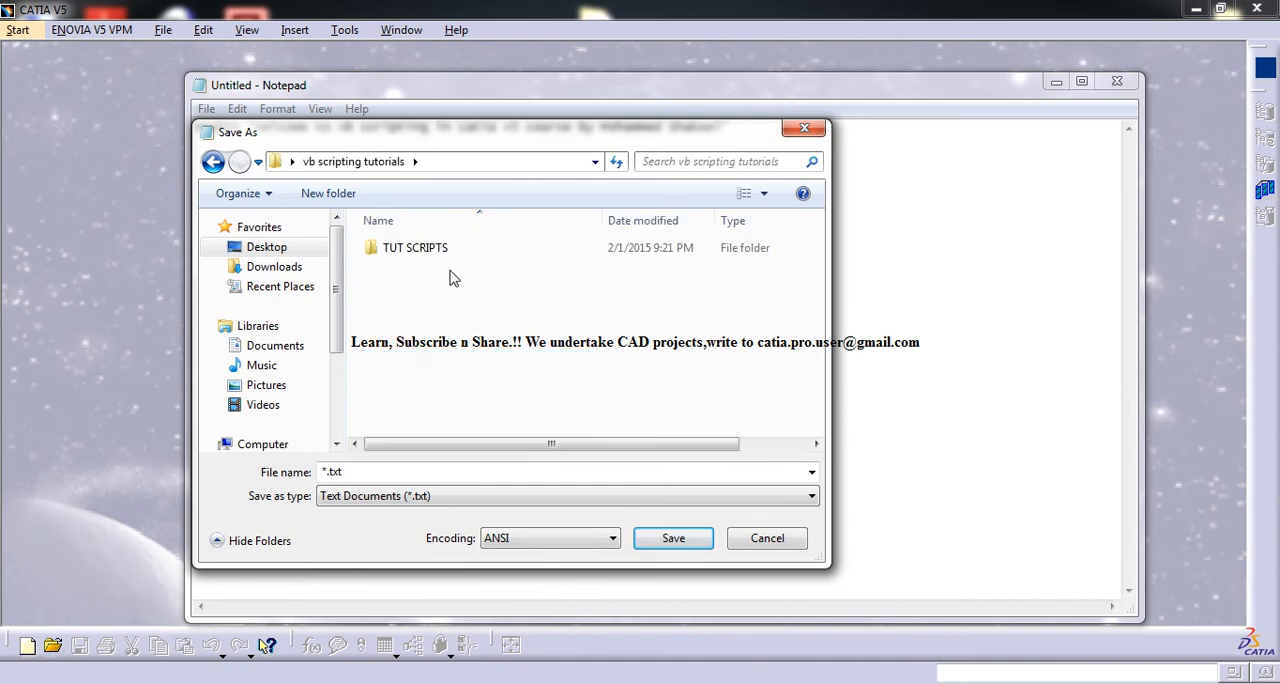
pyautogui.doubleClick(414, 247)
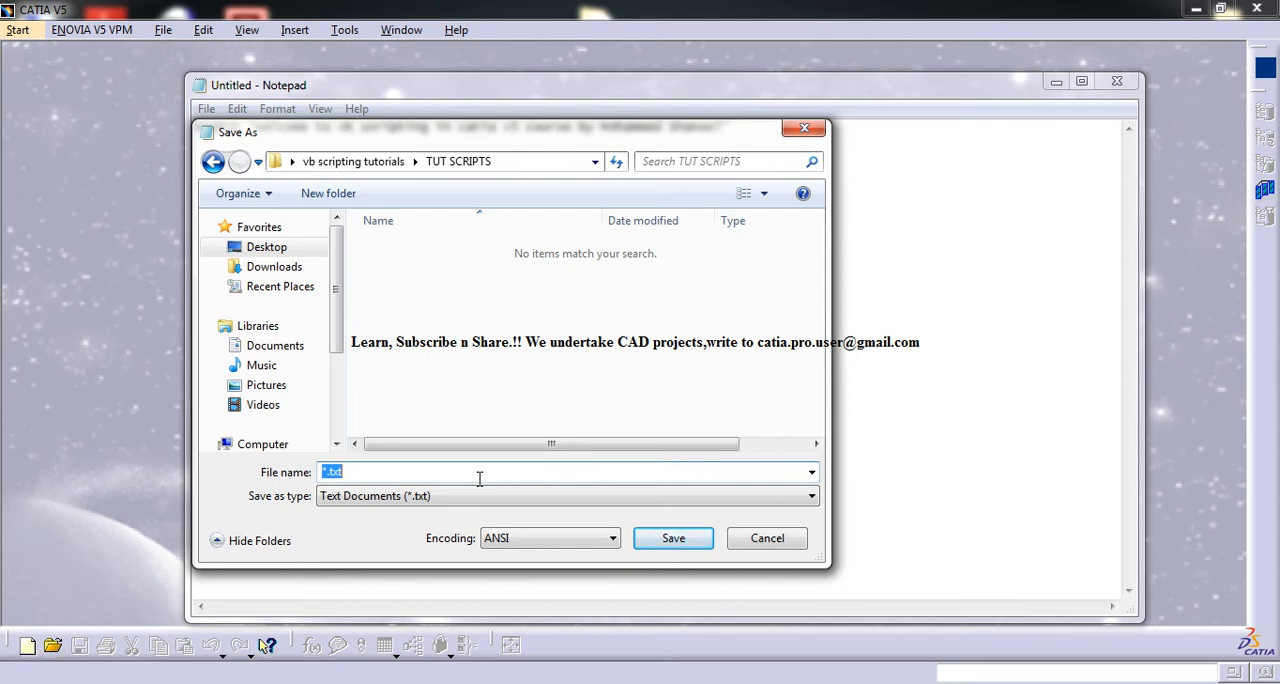
pyautogui.write('msgbmox.')
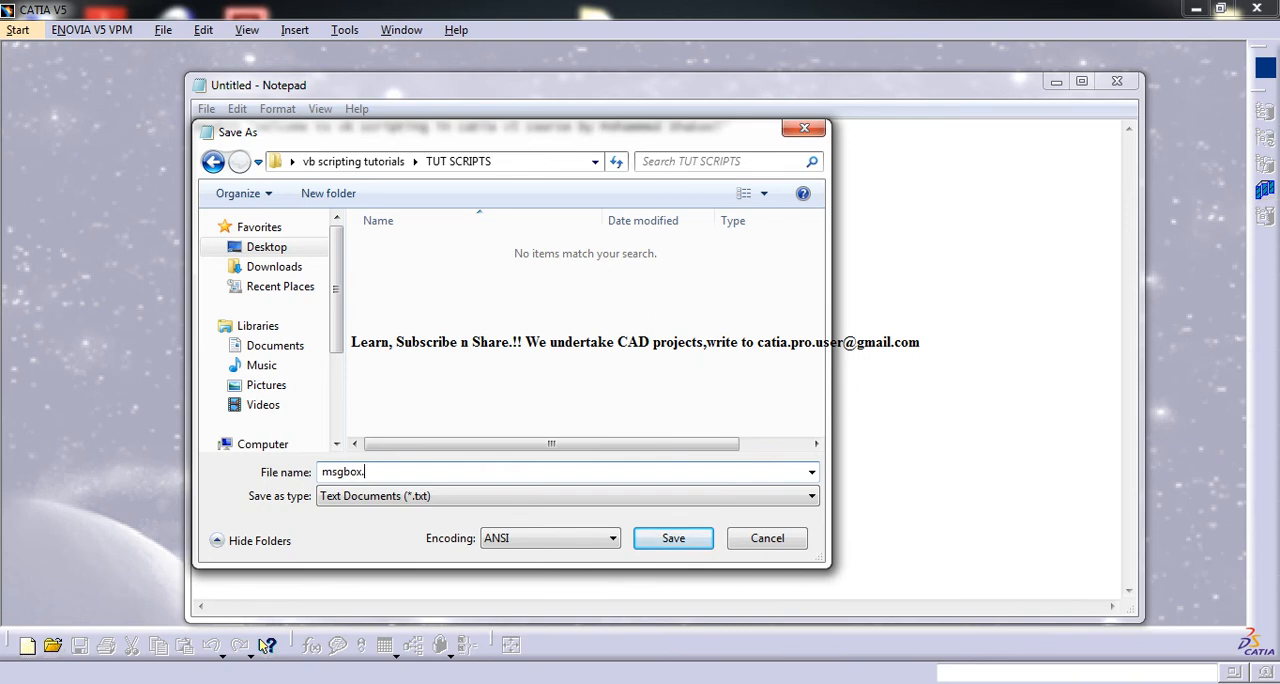
pyautogui.write('vbs')
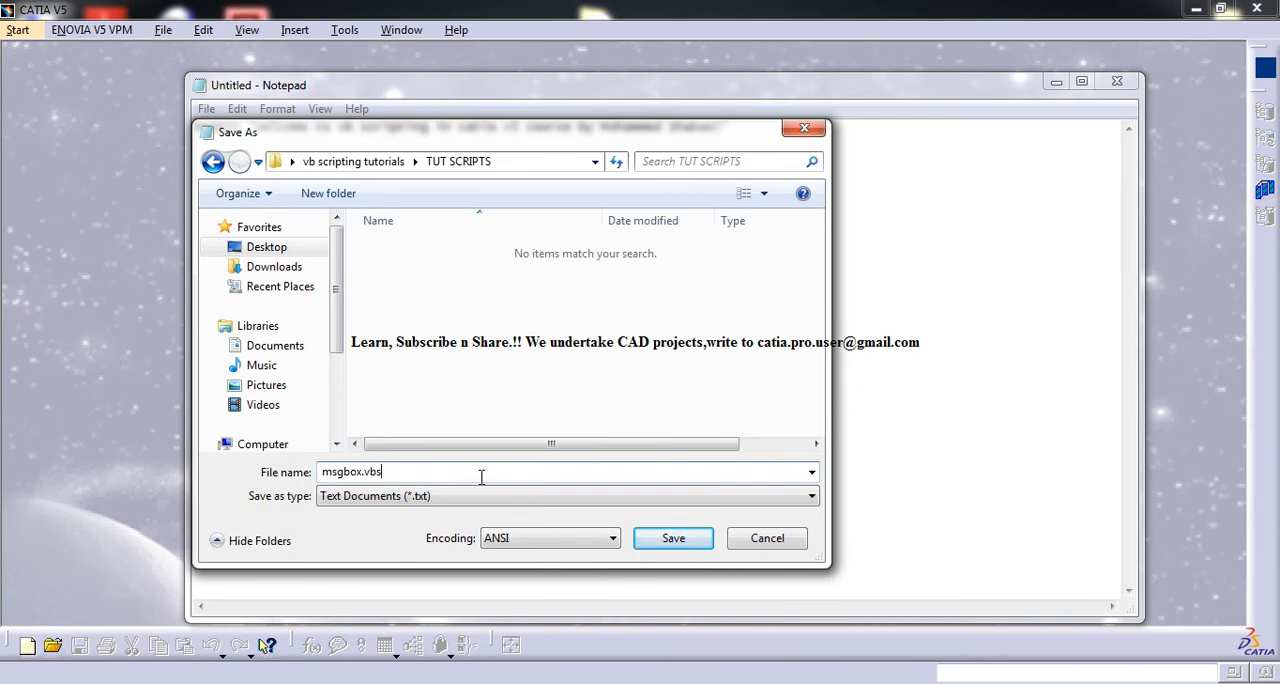
pyautogui.moveTo(458, 422)
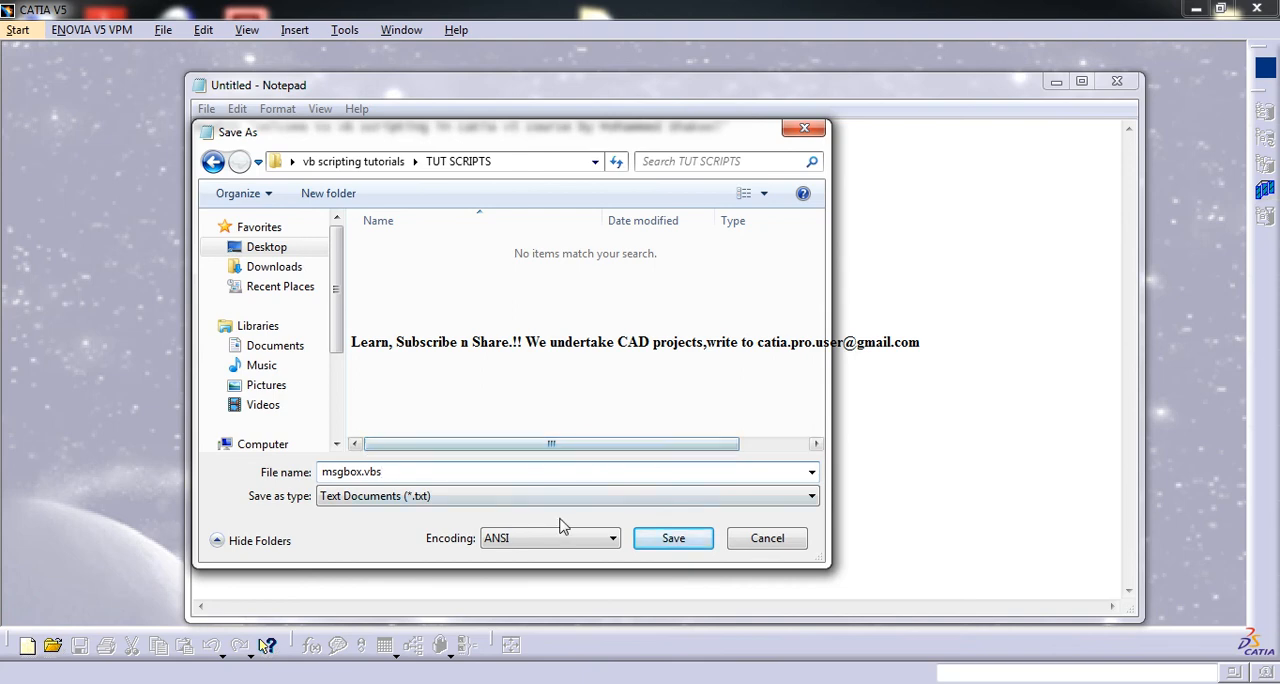
pyautogui.click(672, 538)
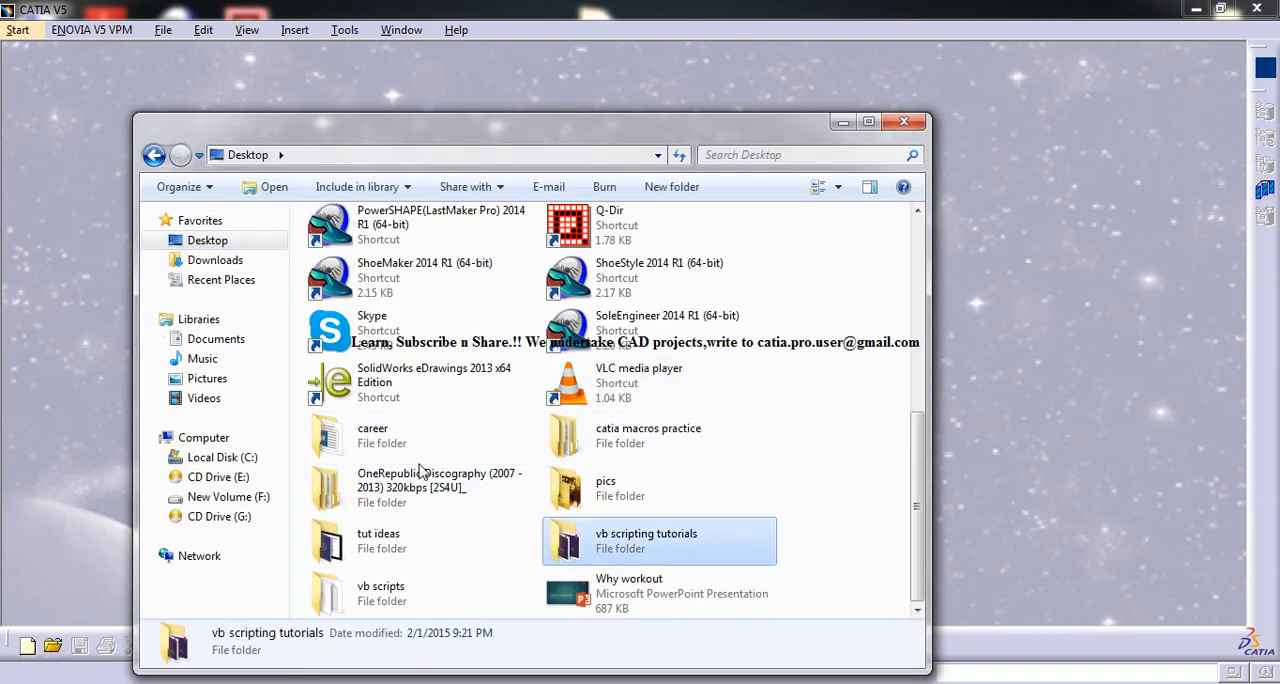
# Step: Run msgbox.vbs from the TUT SCRIPTS folder and dismiss the welcome message box
pyautogui.doubleClick(646, 540)
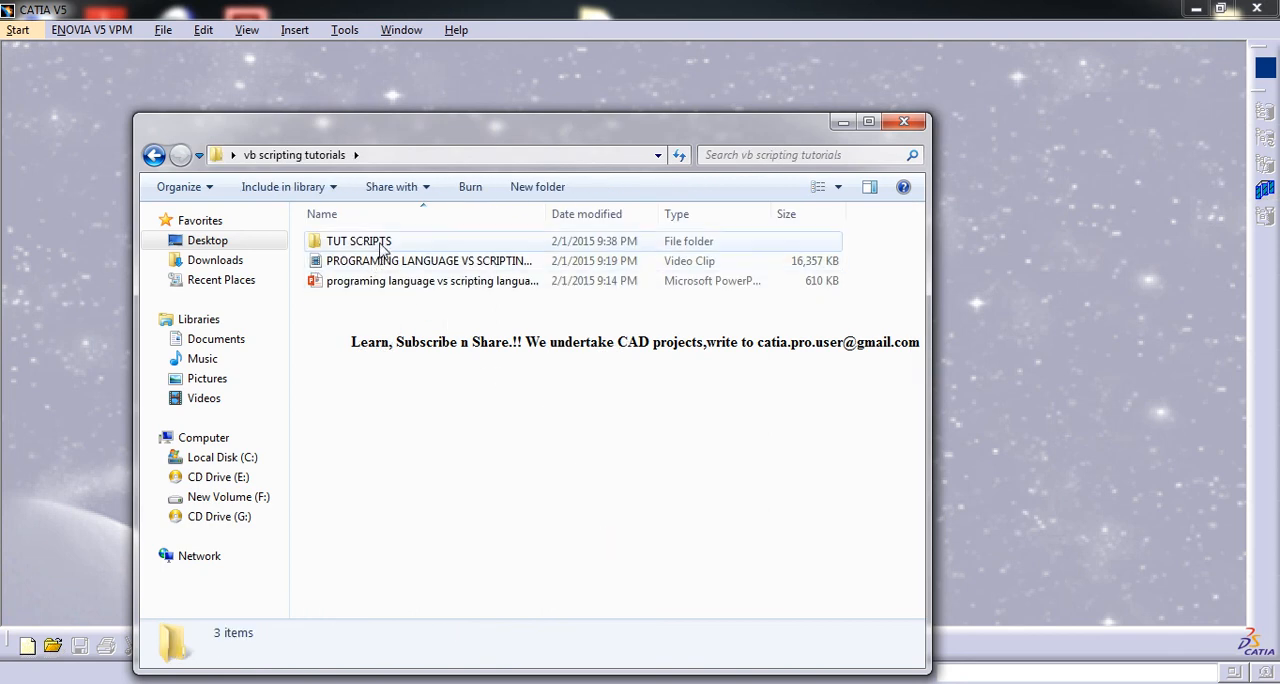
pyautogui.doubleClick(358, 241)
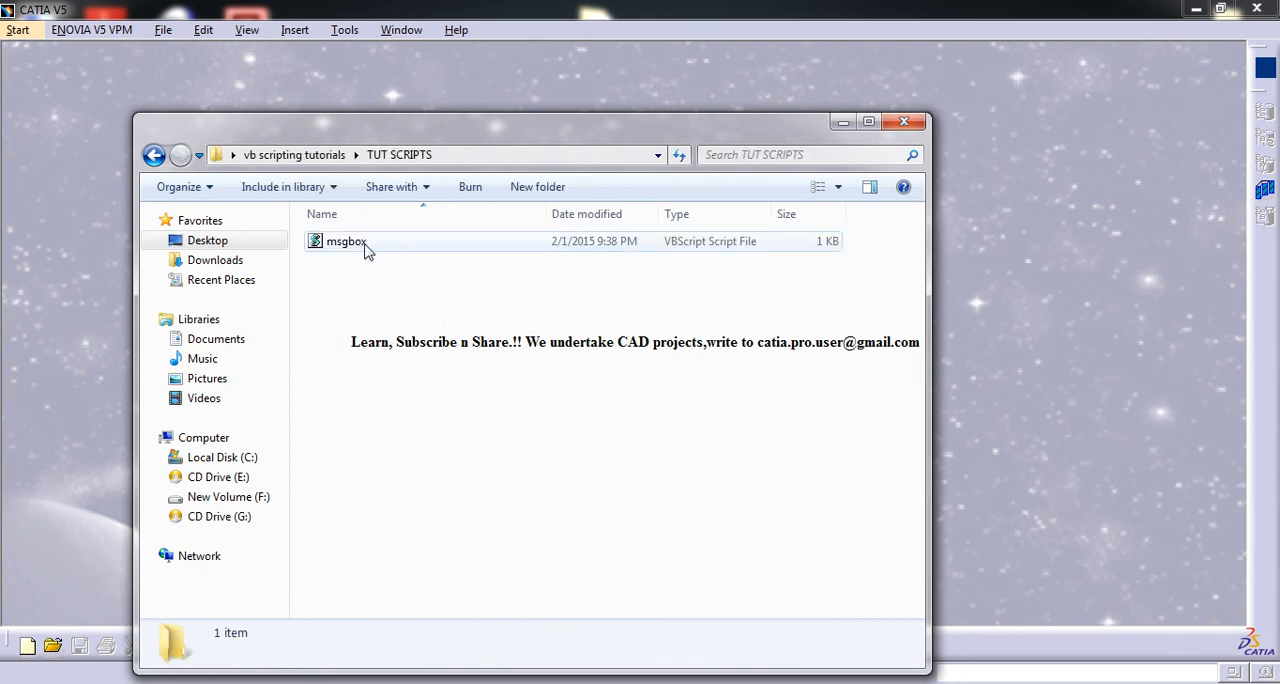
pyautogui.doubleClick(346, 241)
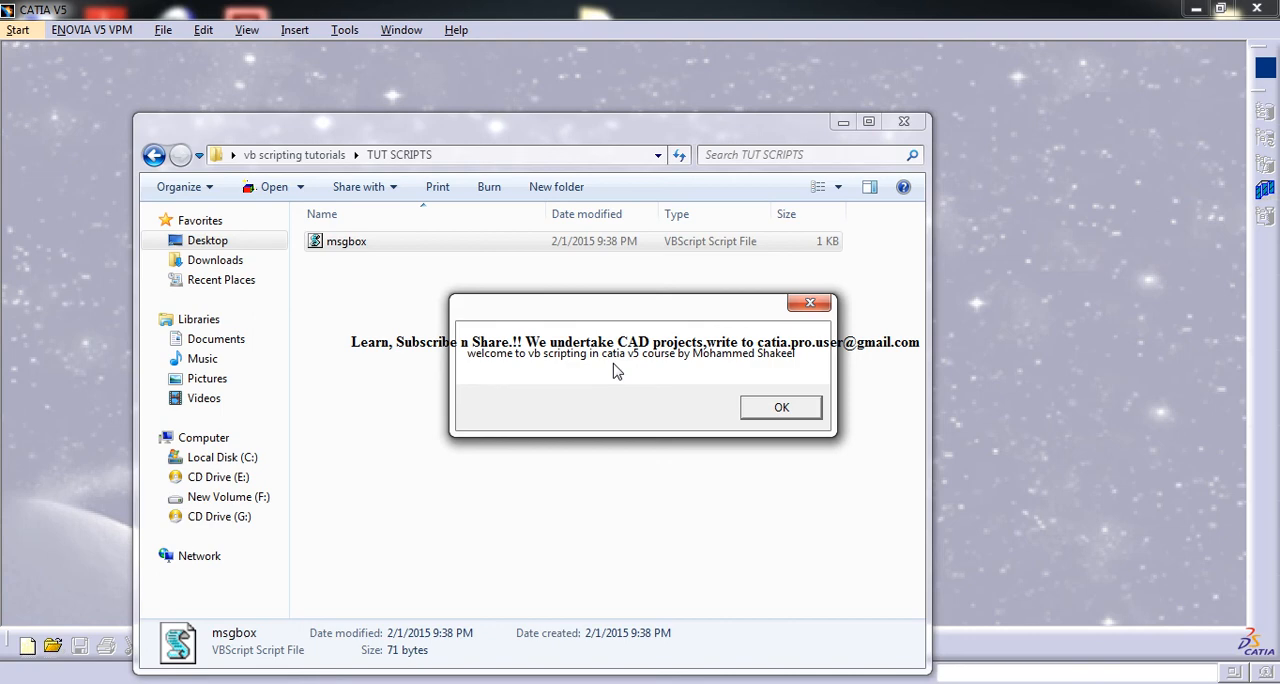
pyautogui.click(781, 407)
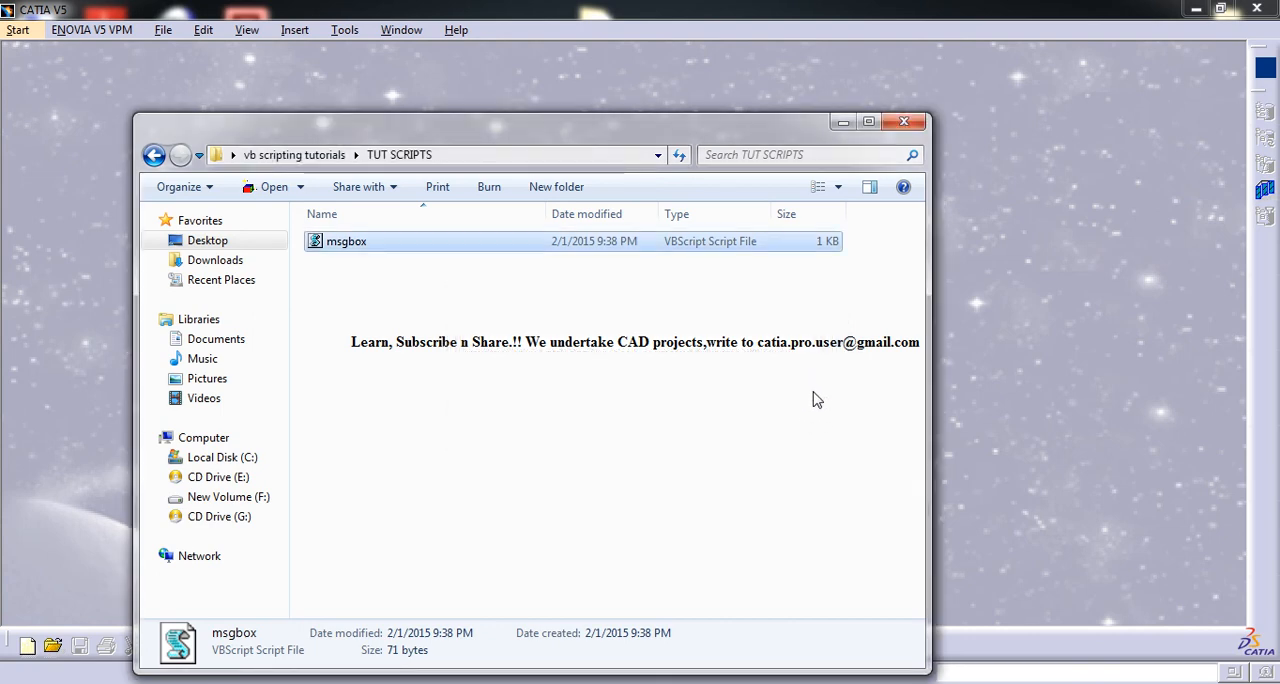